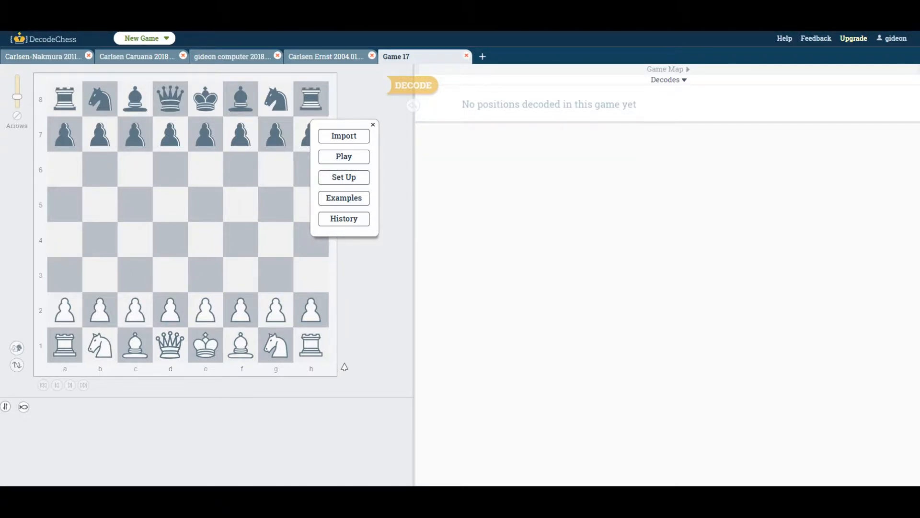
pyautogui.moveTo(16, 115)
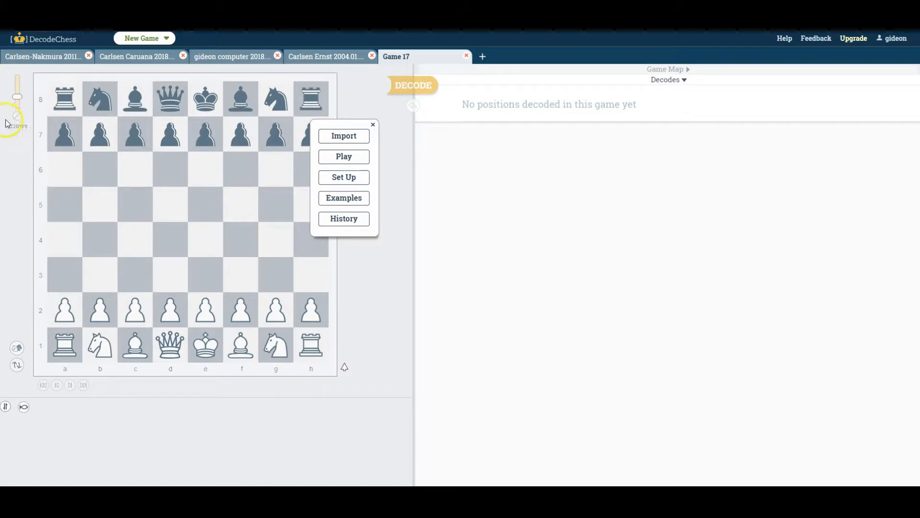
pyautogui.moveTo(198, 228)
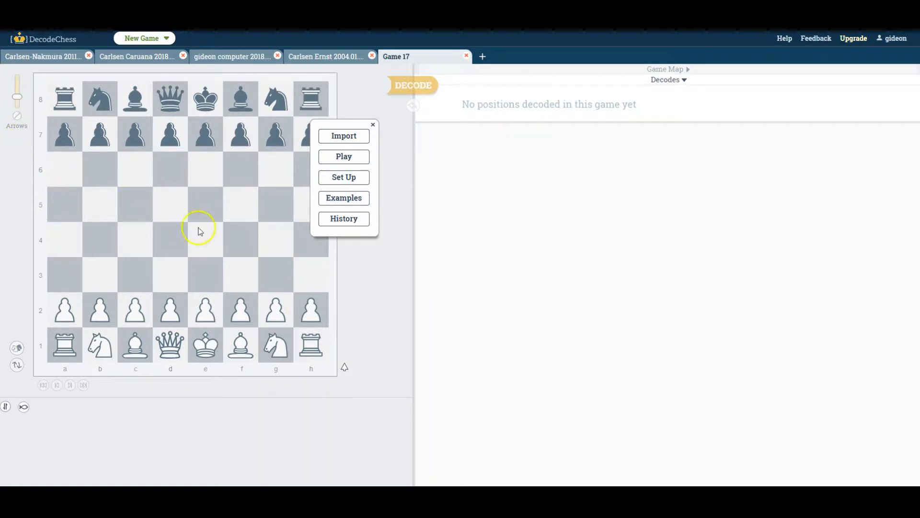
pyautogui.moveTo(305, 238)
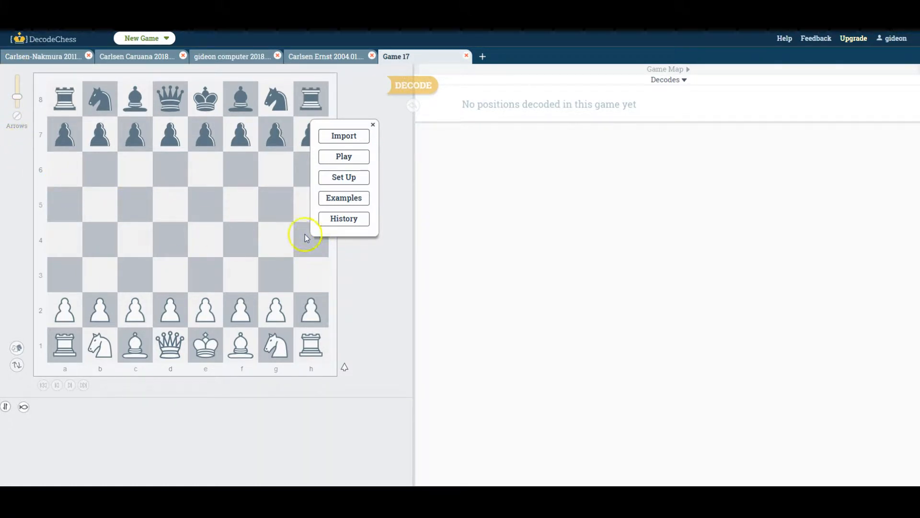
pyautogui.moveTo(343, 136)
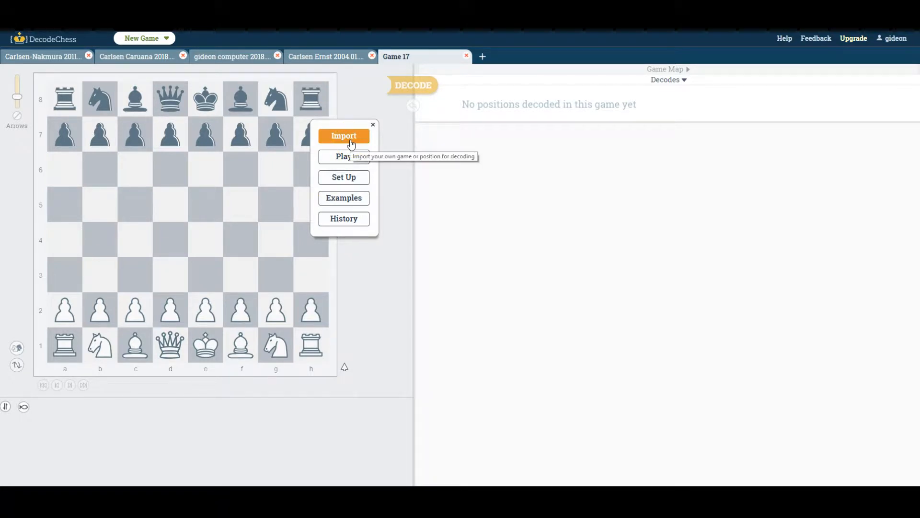
pyautogui.moveTo(344, 156)
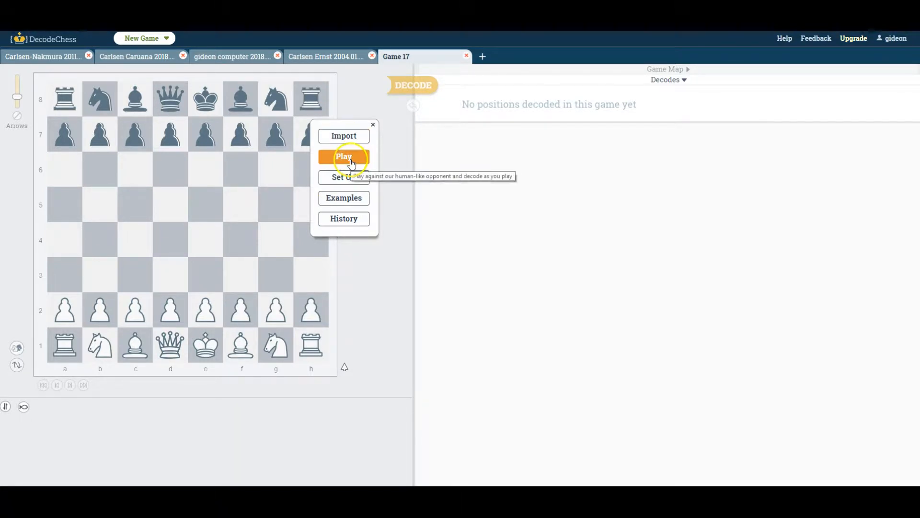
pyautogui.moveTo(343, 177)
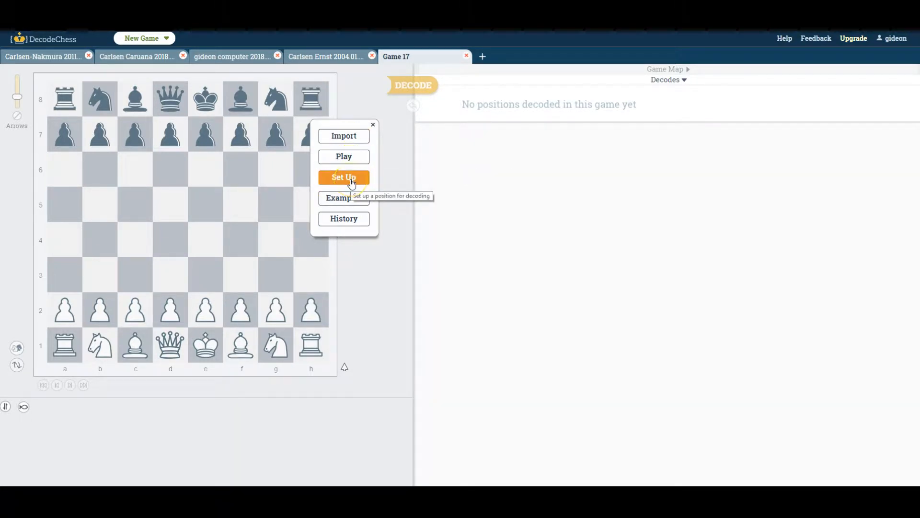
pyautogui.moveTo(343, 198)
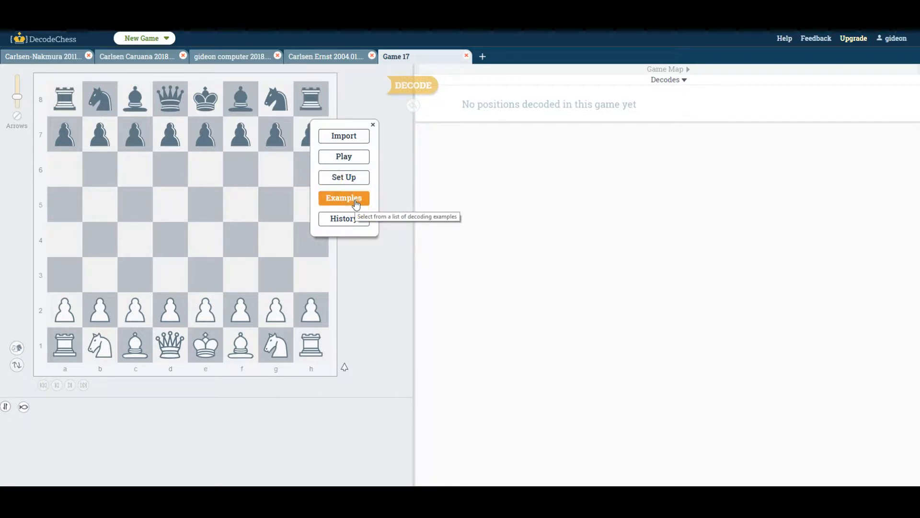
pyautogui.moveTo(343, 219)
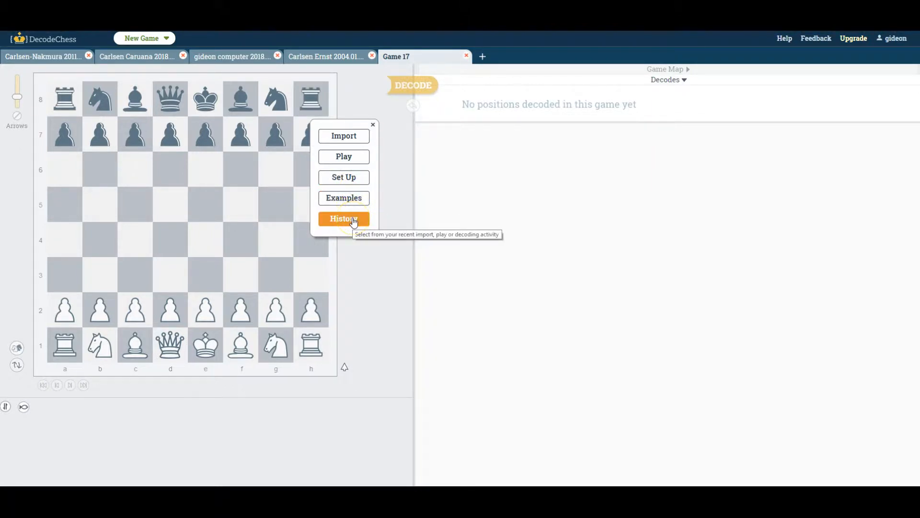
pyautogui.moveTo(374, 125)
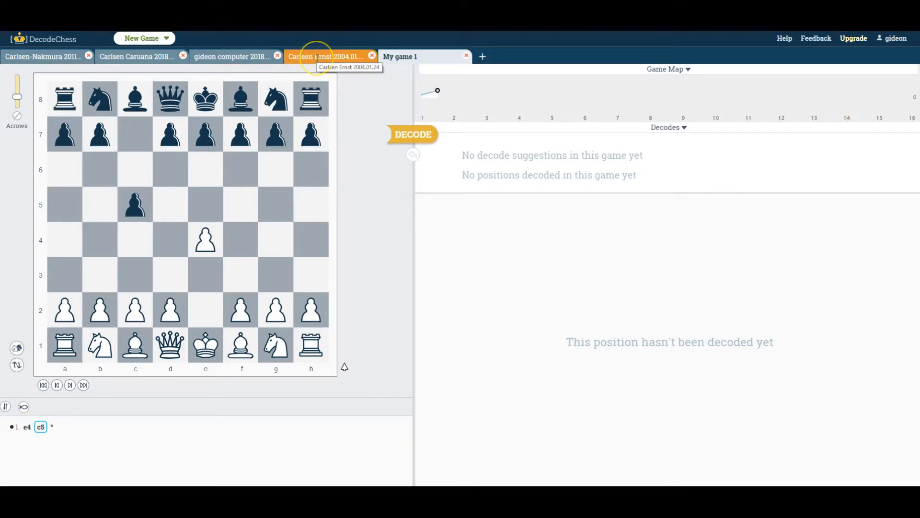
# Open the Carlsen–Ernst 2004.01.24 game at 1. e4 and collapse its Game Map graph.
pyautogui.click(327, 57)
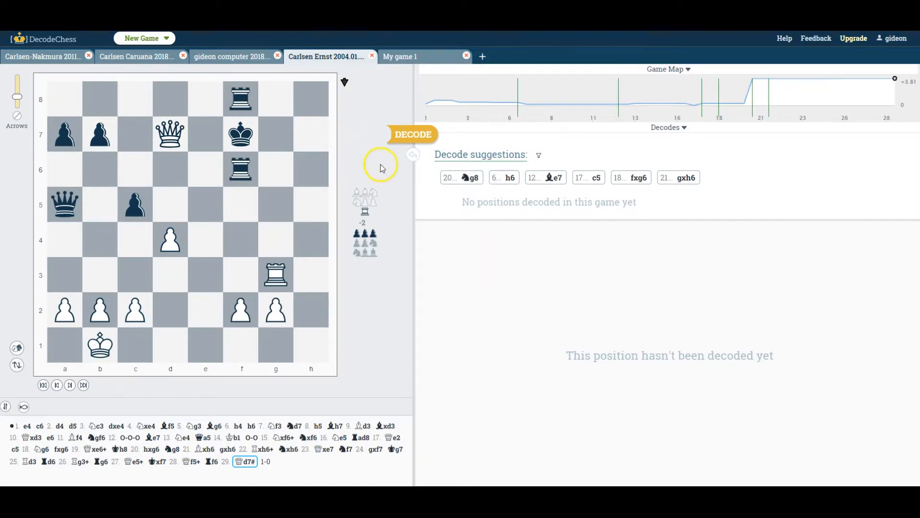
pyautogui.moveTo(258, 461)
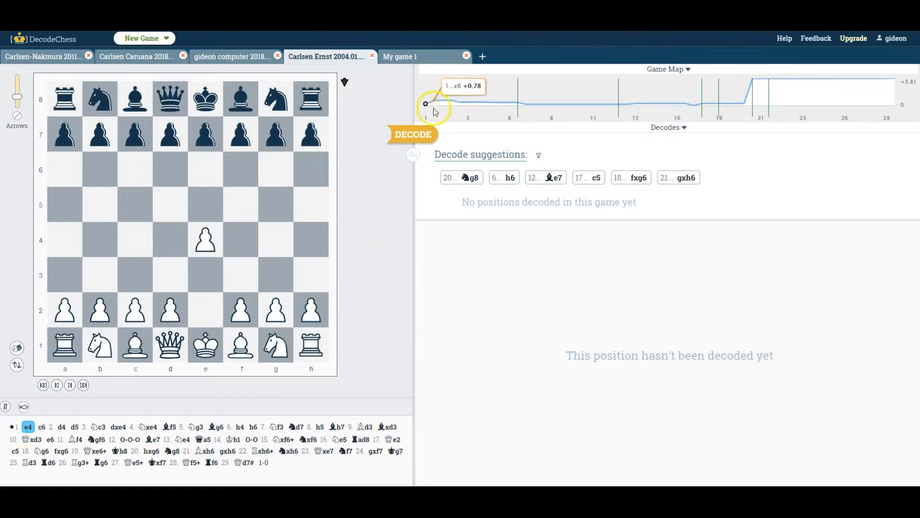
pyautogui.moveTo(496, 108)
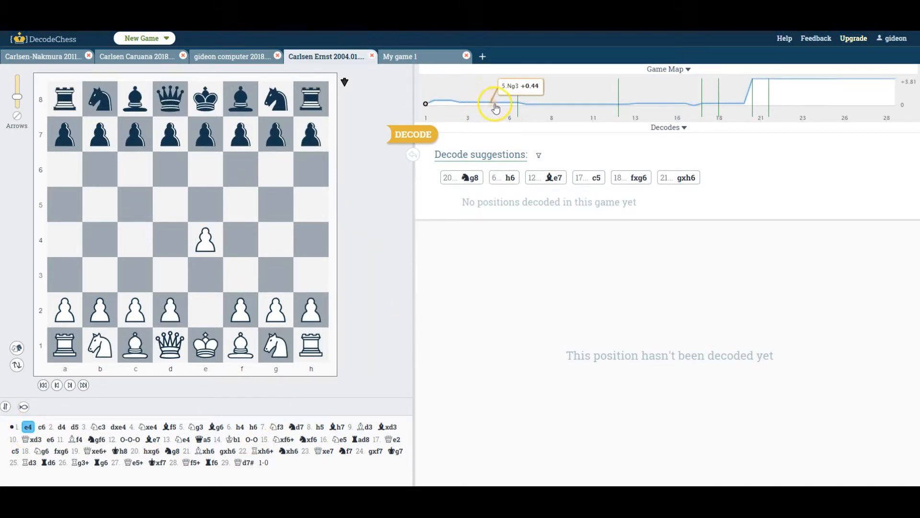
pyautogui.moveTo(518, 107)
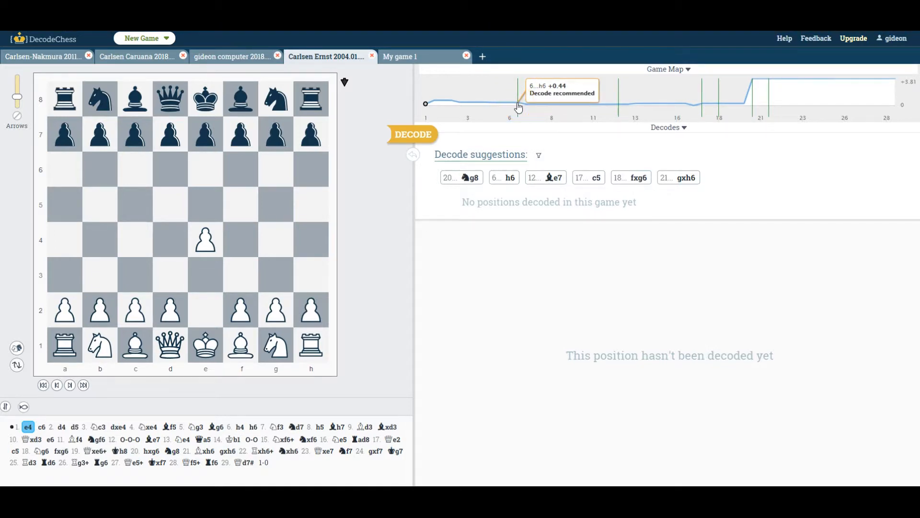
pyautogui.moveTo(538, 107)
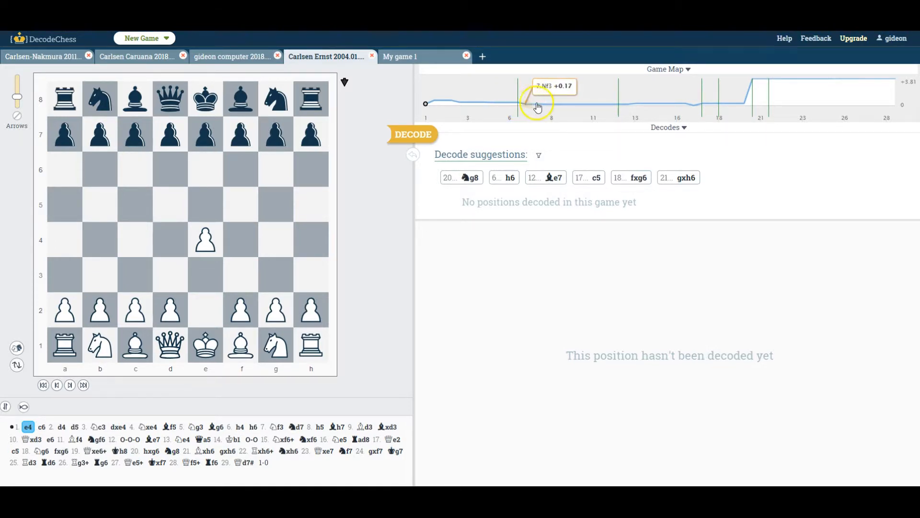
pyautogui.moveTo(628, 95)
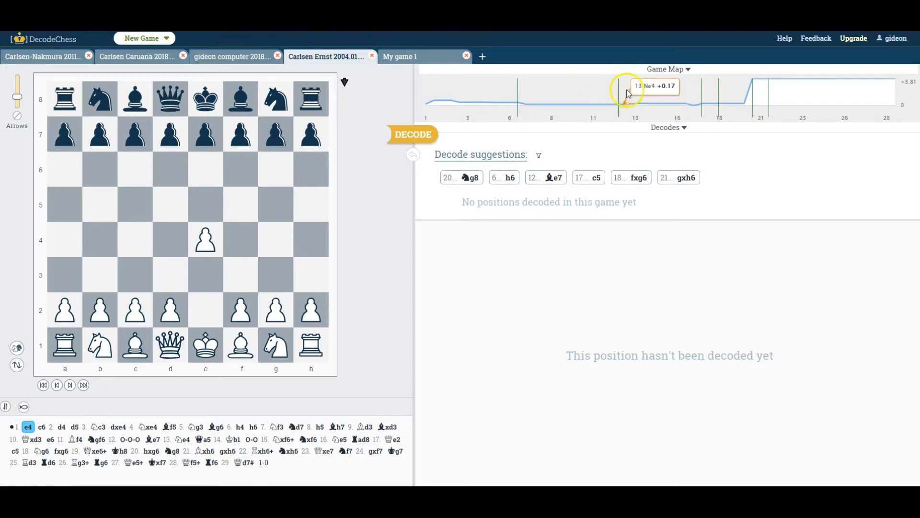
pyautogui.moveTo(667, 69)
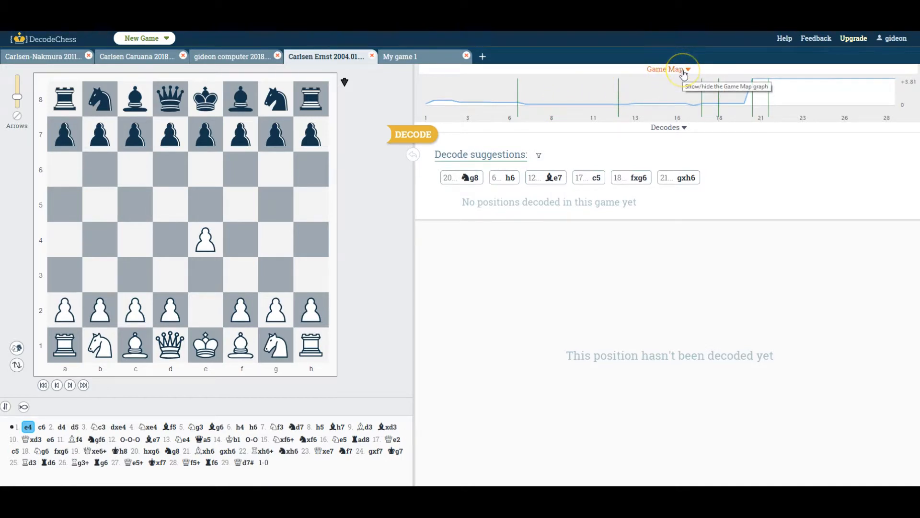
pyautogui.click(668, 69)
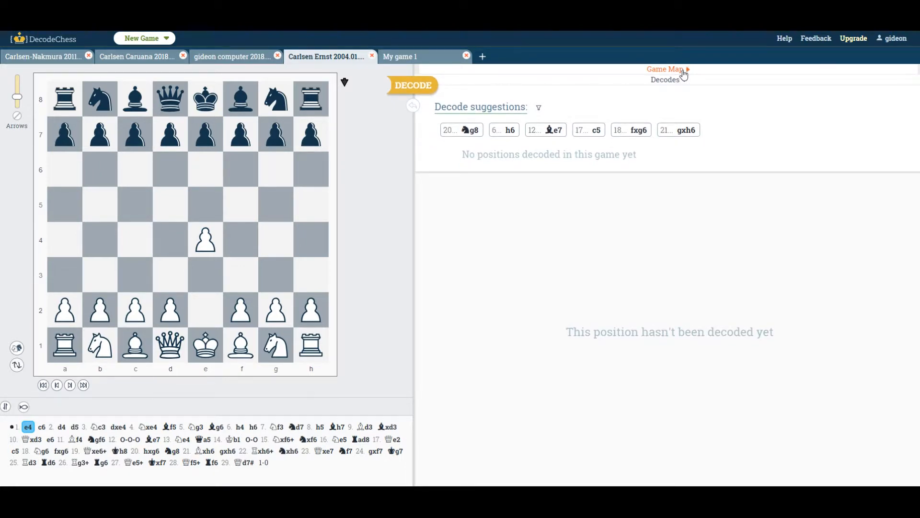
# Re-expand the Game Map graph and show the decode suggestions and five decoded positions.
pyautogui.click(668, 69)
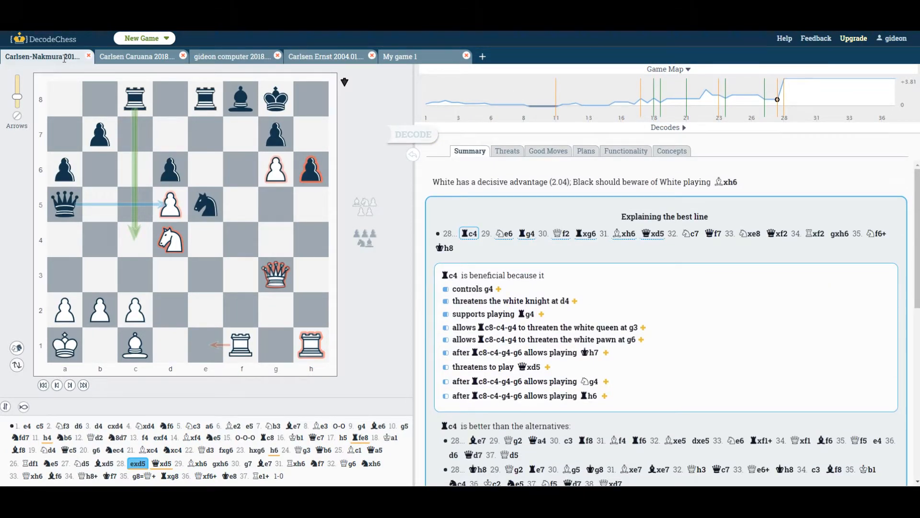
pyautogui.moveTo(682, 131)
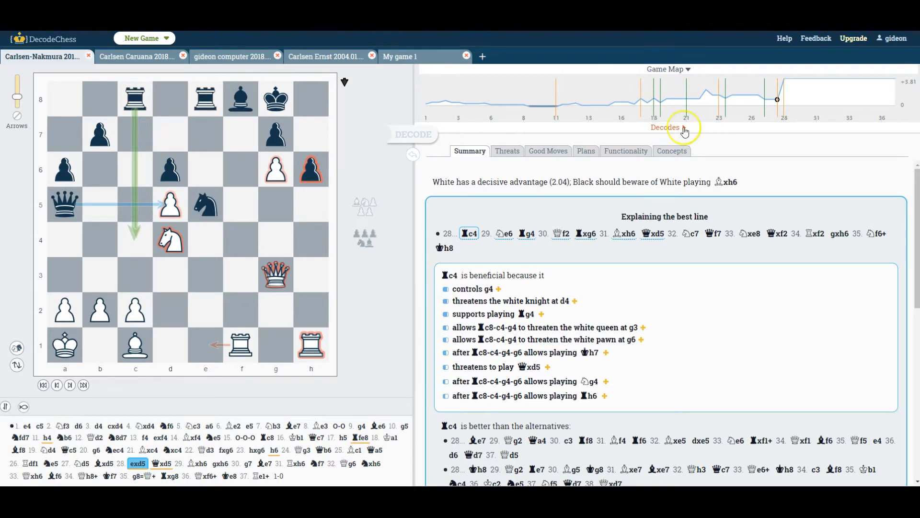
pyautogui.click(665, 127)
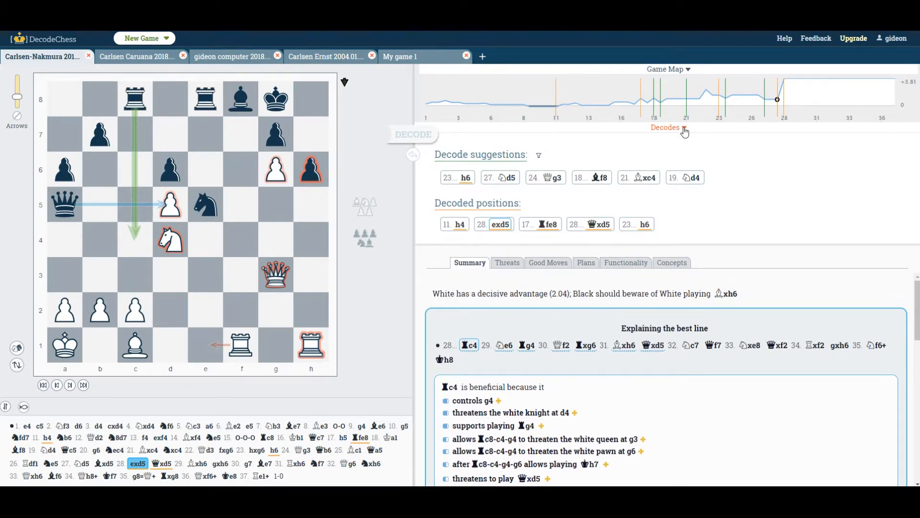
pyautogui.moveTo(666, 128)
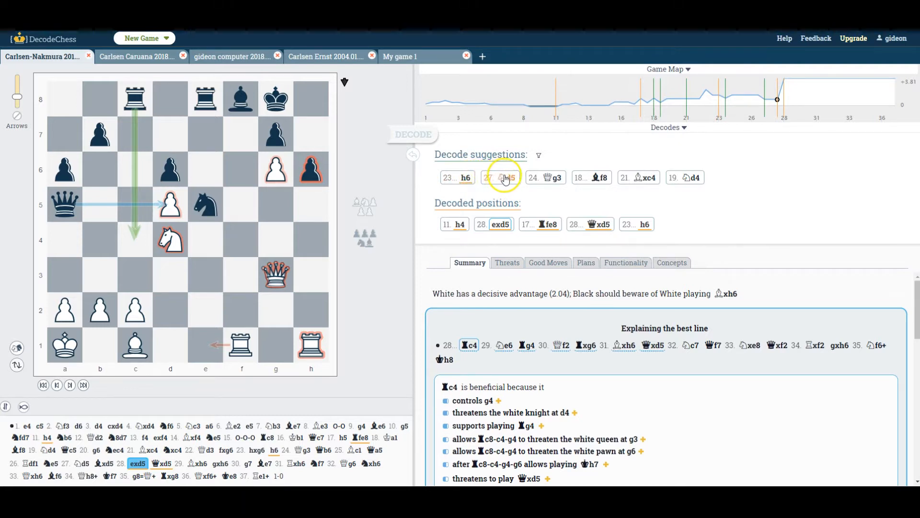
pyautogui.moveTo(533, 177)
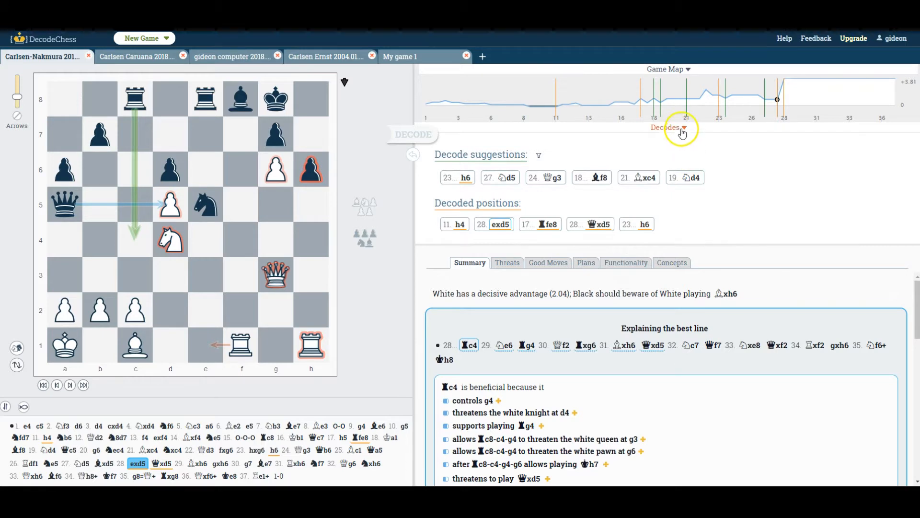
pyautogui.moveTo(668, 127)
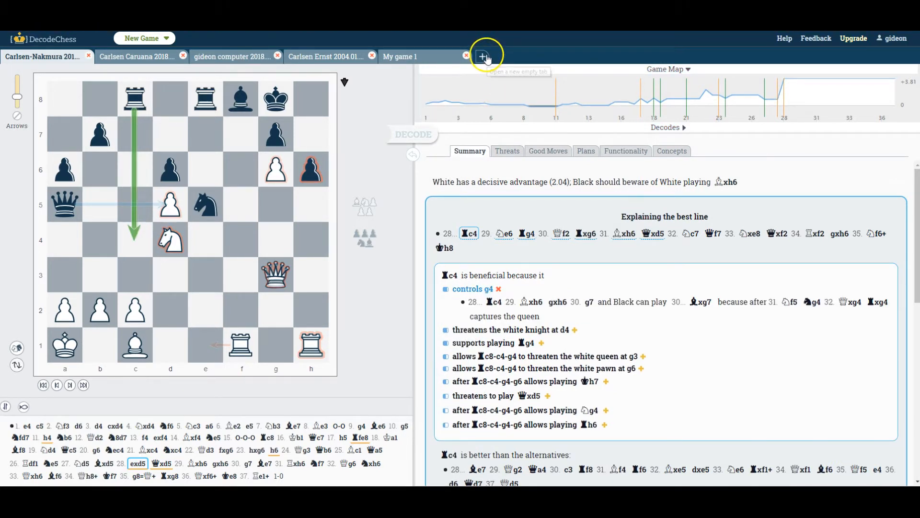
pyautogui.moveTo(483, 55)
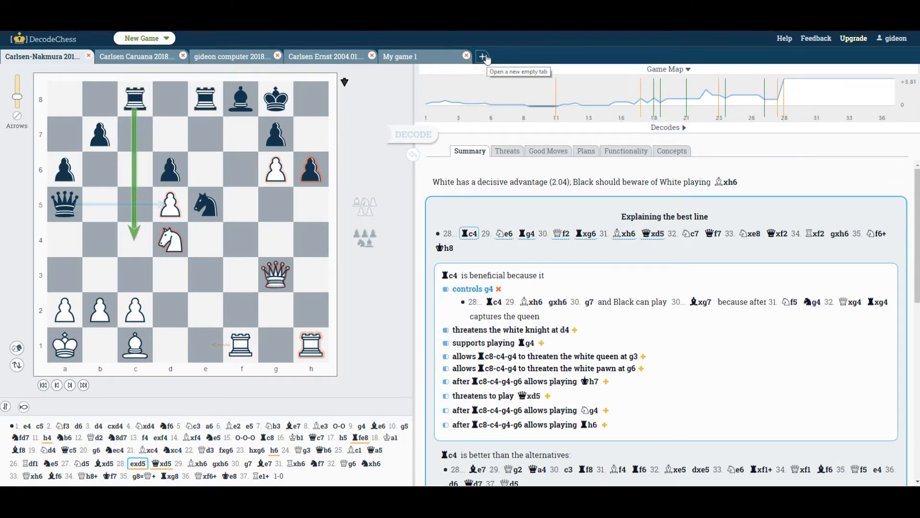
# Create new Game 19 to play the human-like opponent as White at Your Level.
pyautogui.click(483, 56)
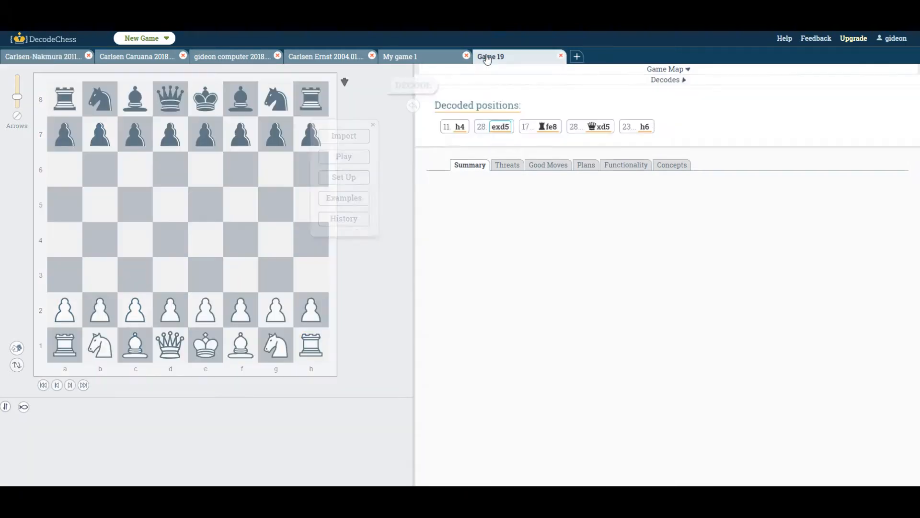
pyautogui.click(505, 56)
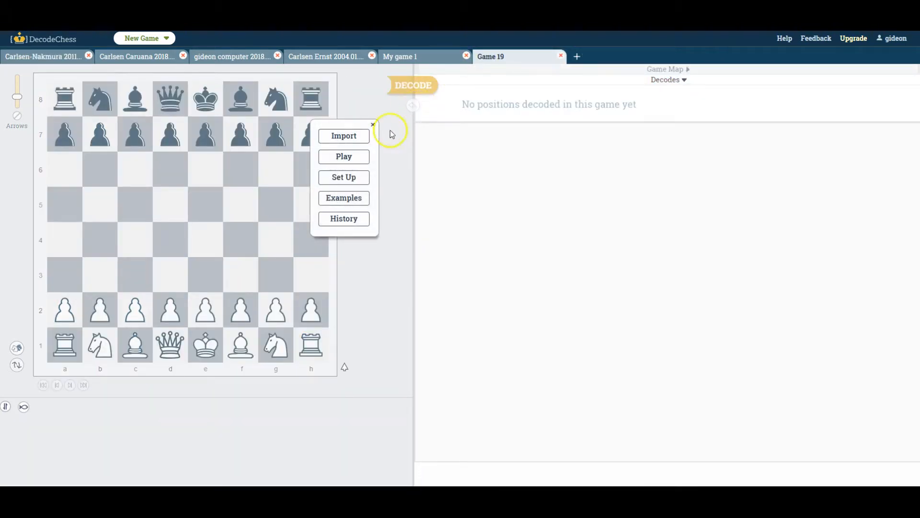
pyautogui.moveTo(343, 156)
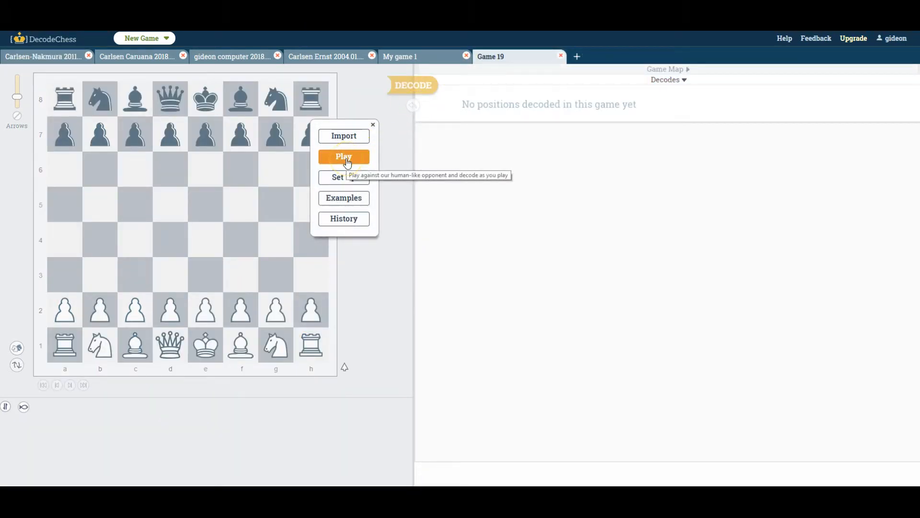
pyautogui.click(343, 156)
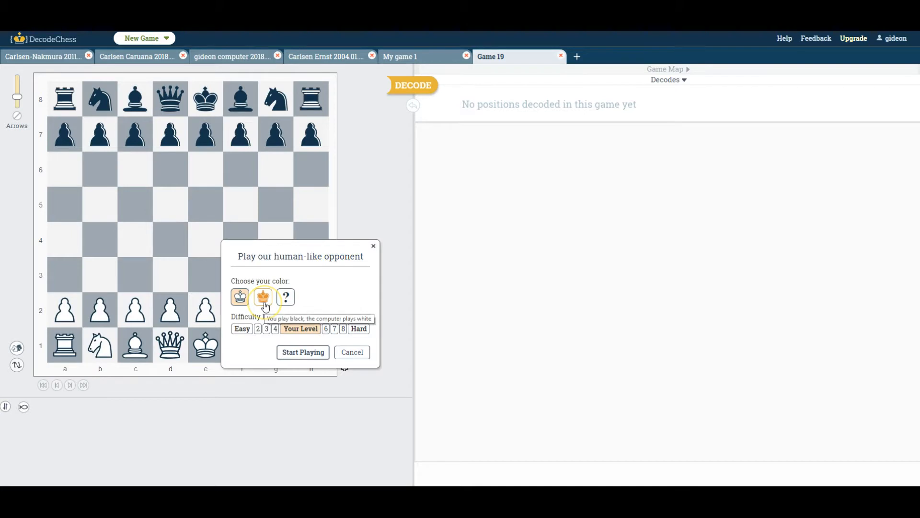
pyautogui.click(239, 297)
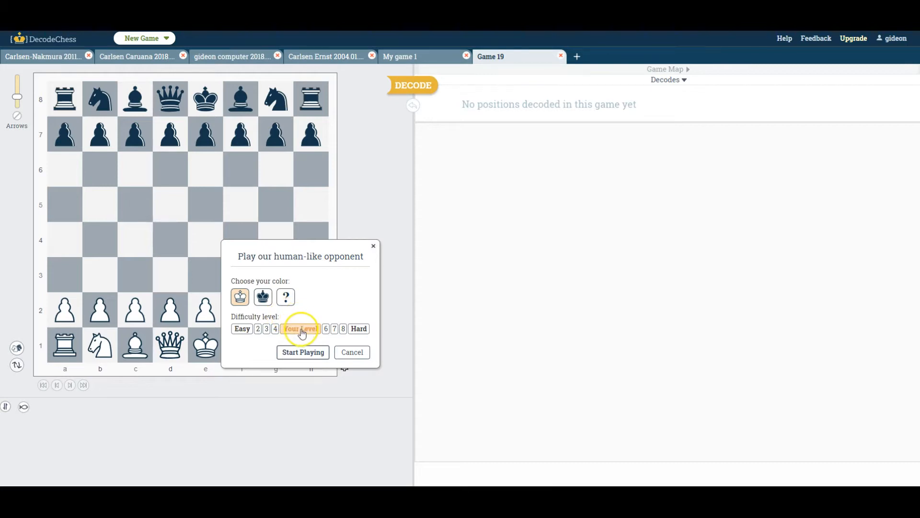
pyautogui.moveTo(300, 328)
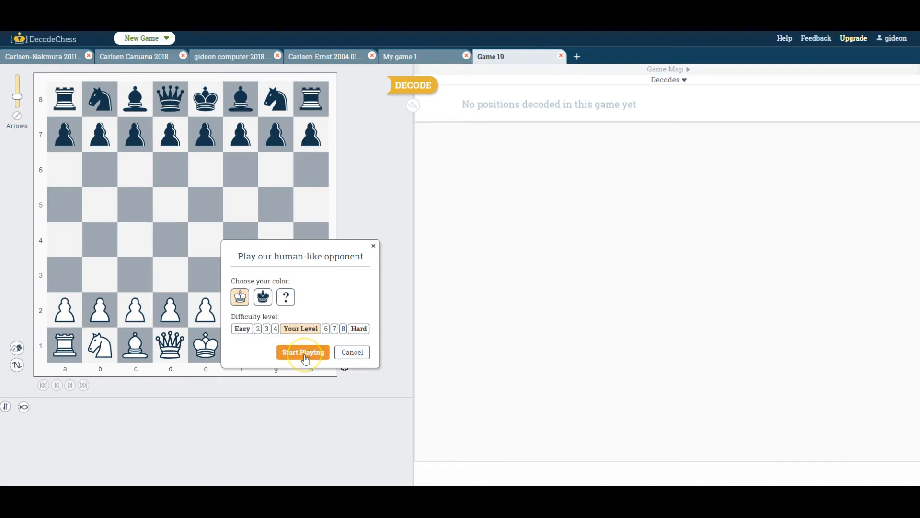
# Start the match against the human-like opponent, reaching 1. e4 c5 with White to move.
pyautogui.click(302, 353)
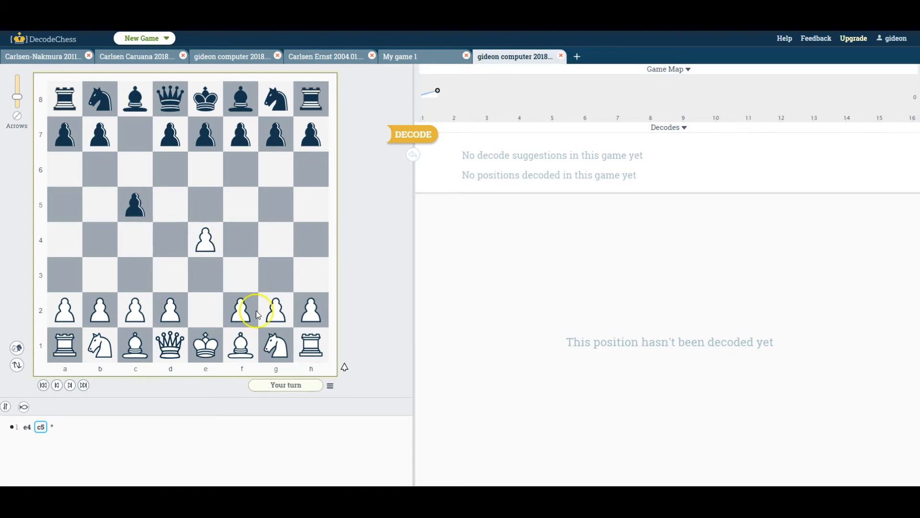
pyautogui.moveTo(276, 352)
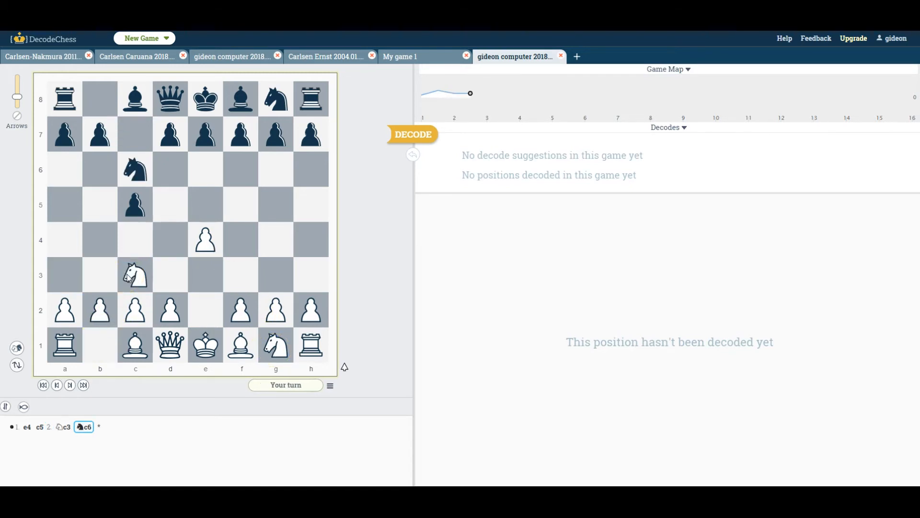
pyautogui.moveTo(470, 93)
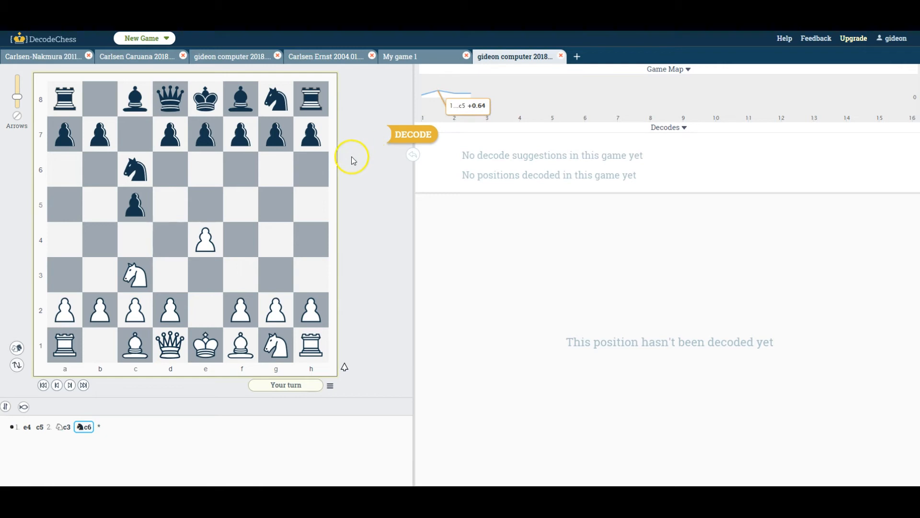
pyautogui.moveTo(412, 136)
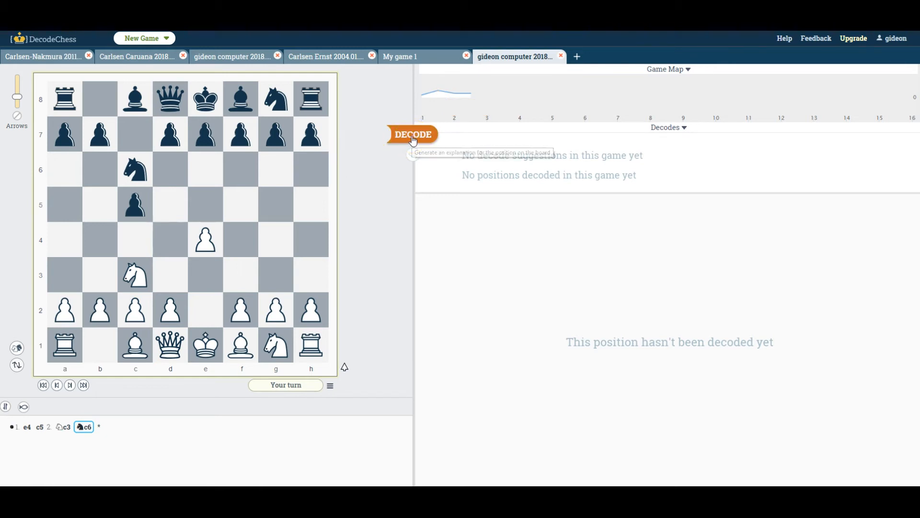
# Decode the position after 1. e4 c5 2. Nc3 Nc6, which suggests 3. Bb5.
pyautogui.click(413, 133)
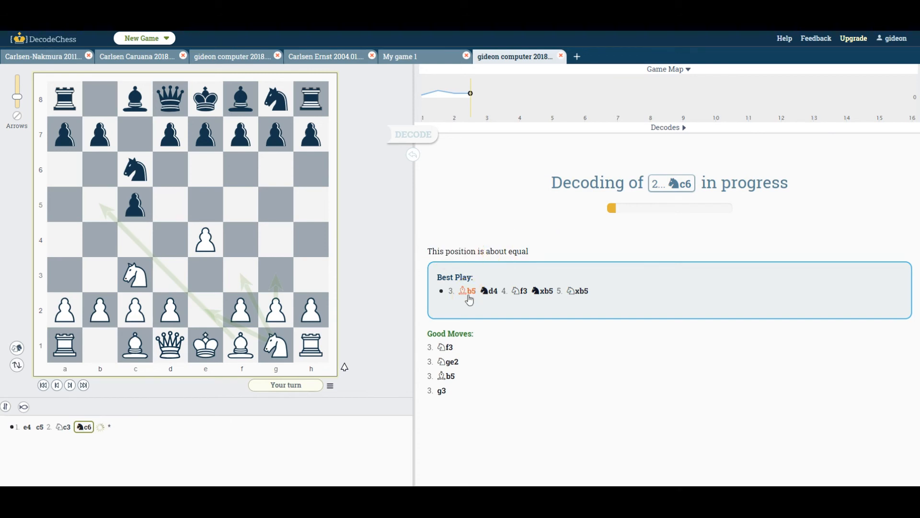
pyautogui.moveTo(444, 316)
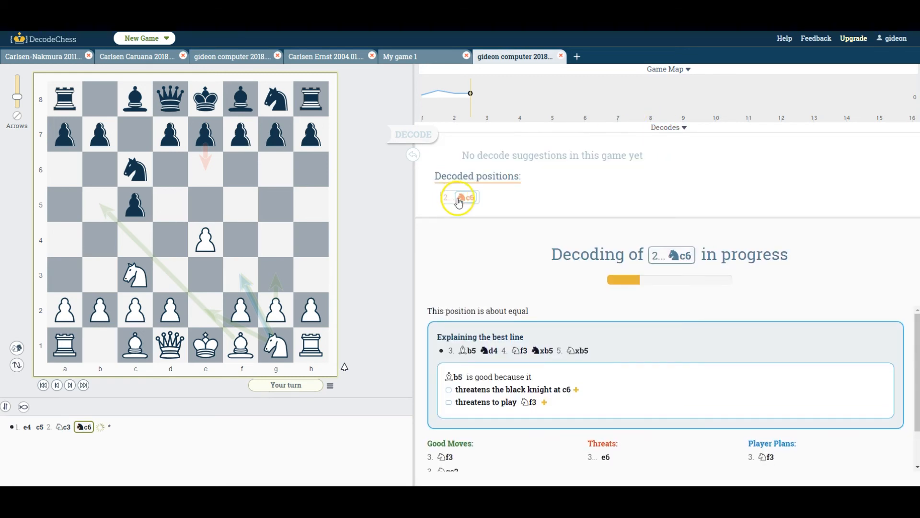
pyautogui.moveTo(177, 265)
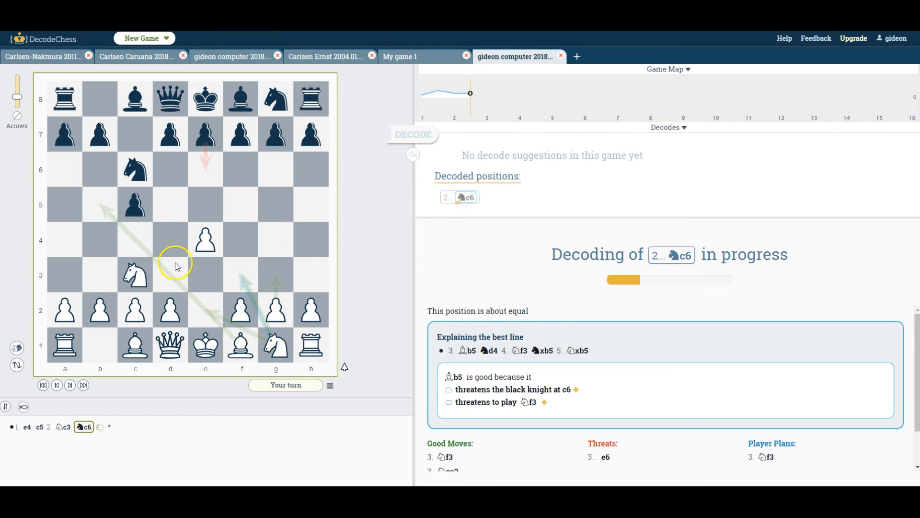
pyautogui.moveTo(169, 268)
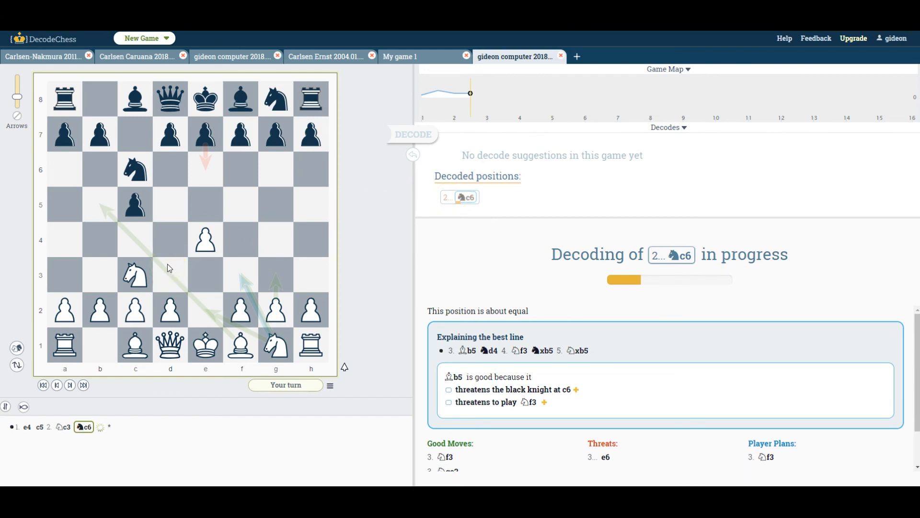